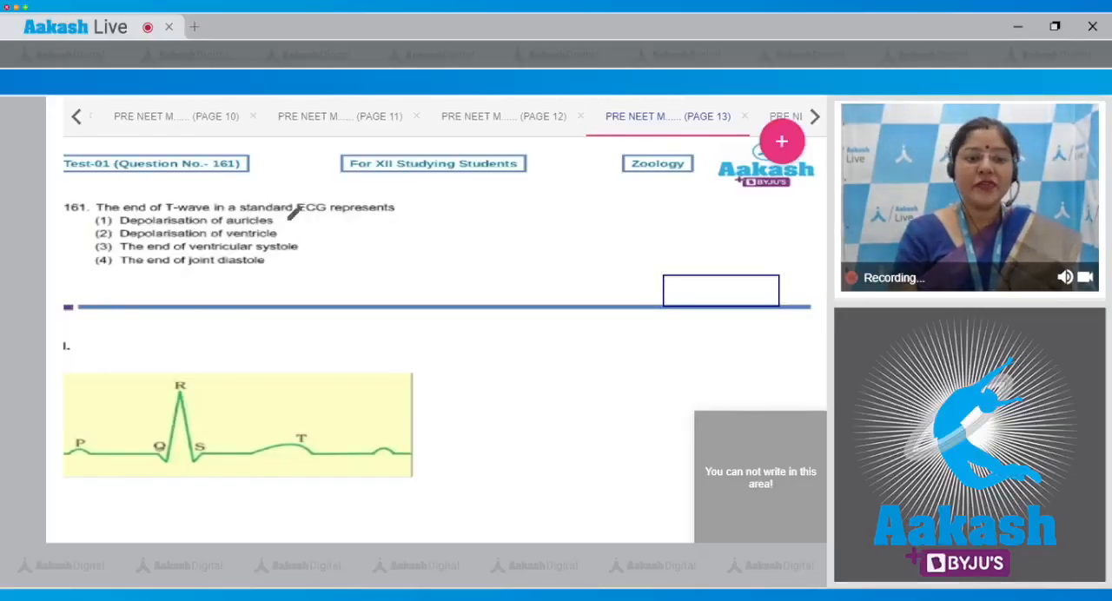
mouse_move(390, 228)
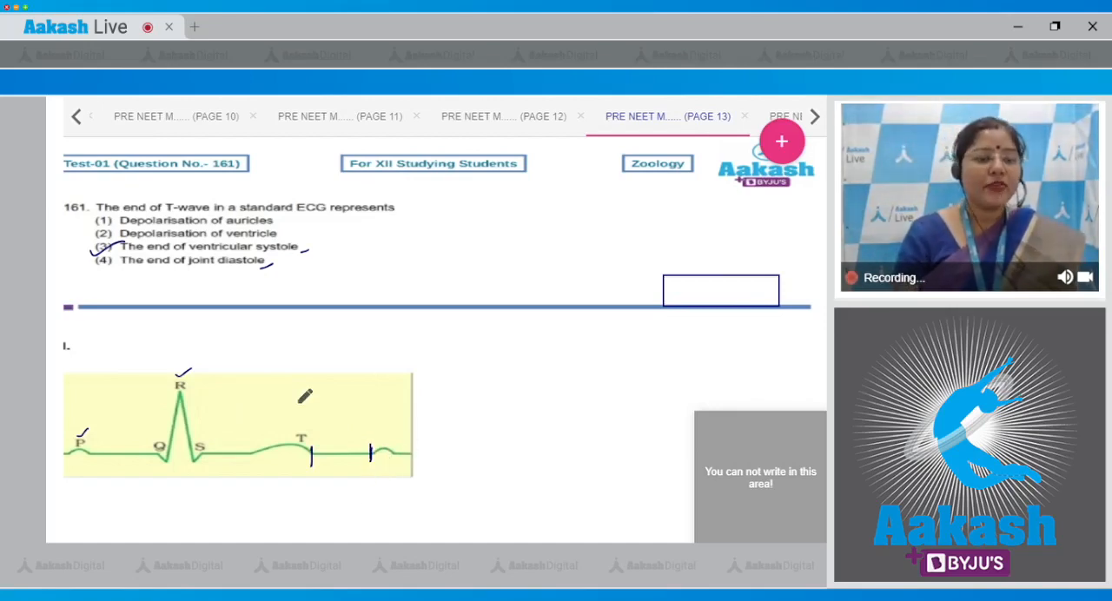
mouse_move(684, 302)
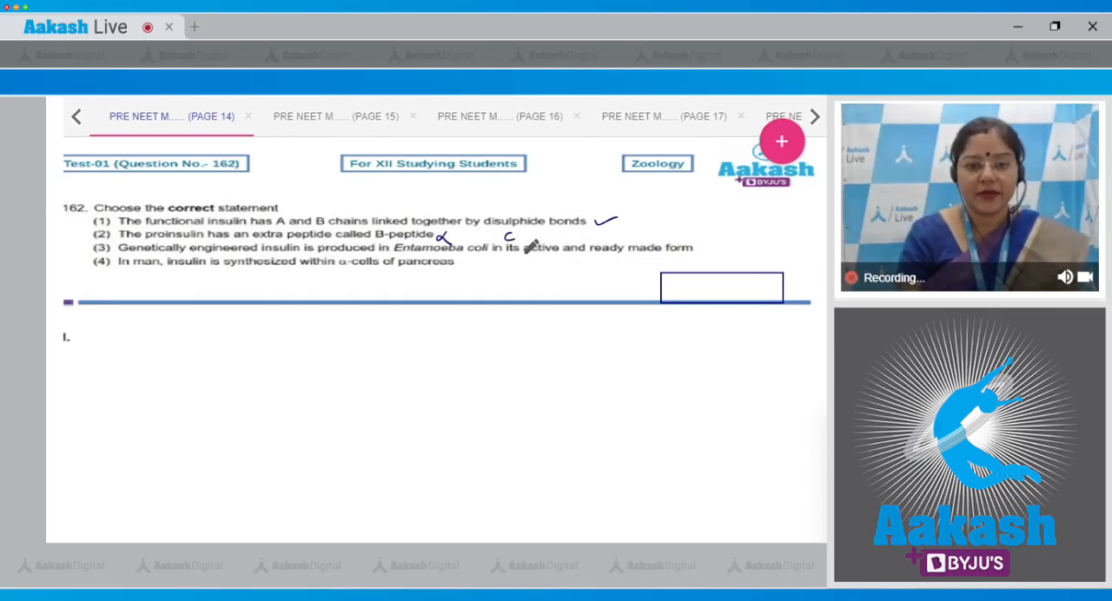
- Handwrite the C-peptide and β-cells corrections on insulin question 162
left_click_drag(508, 237, 556, 241)
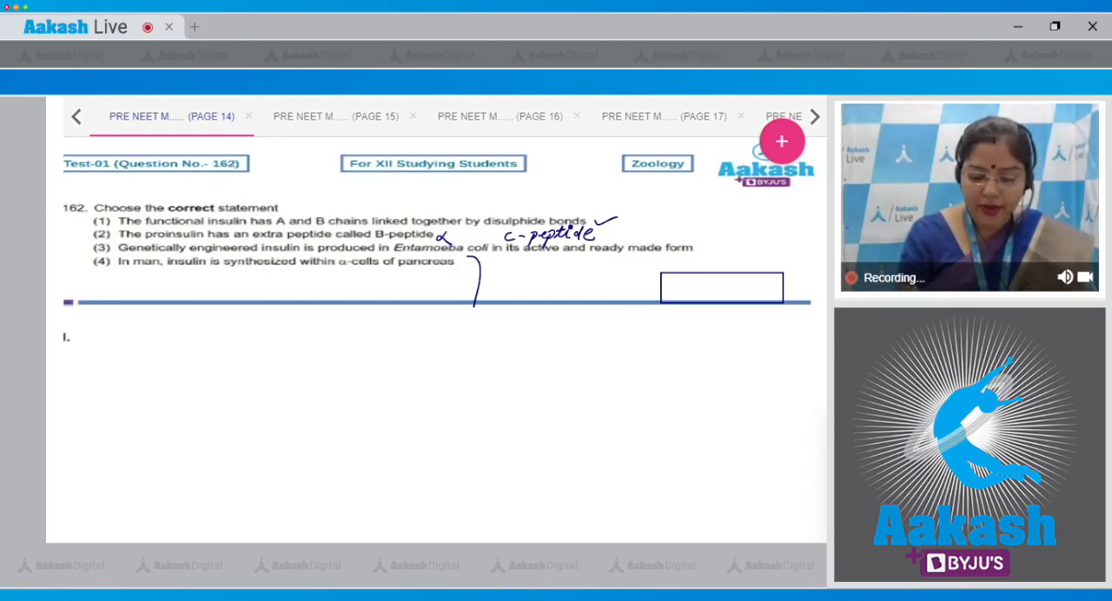
mouse_move(215, 286)
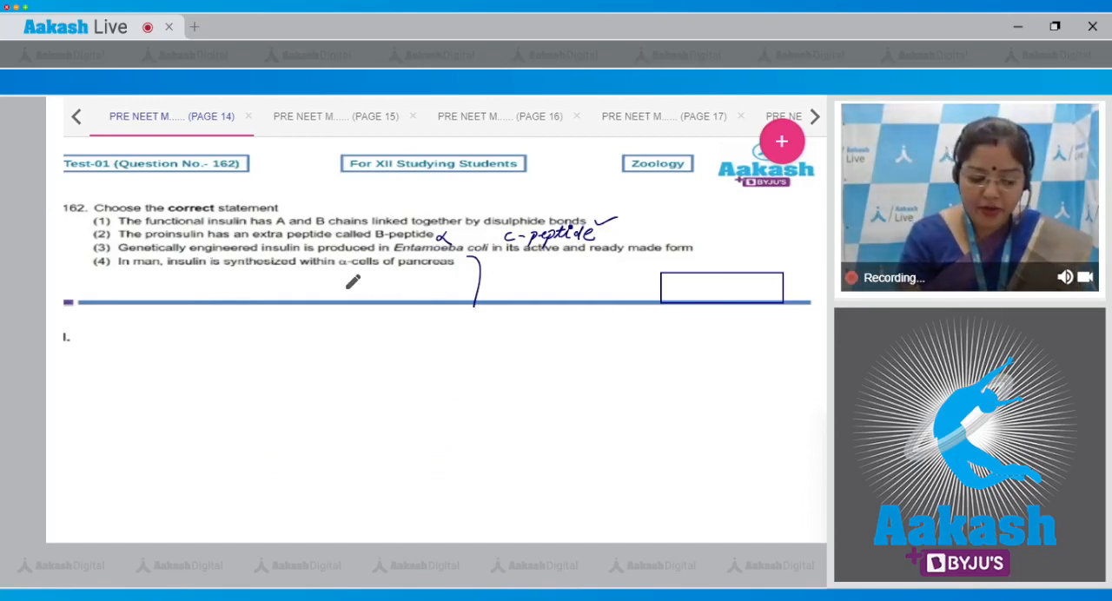
left_click_drag(339, 282, 374, 295)
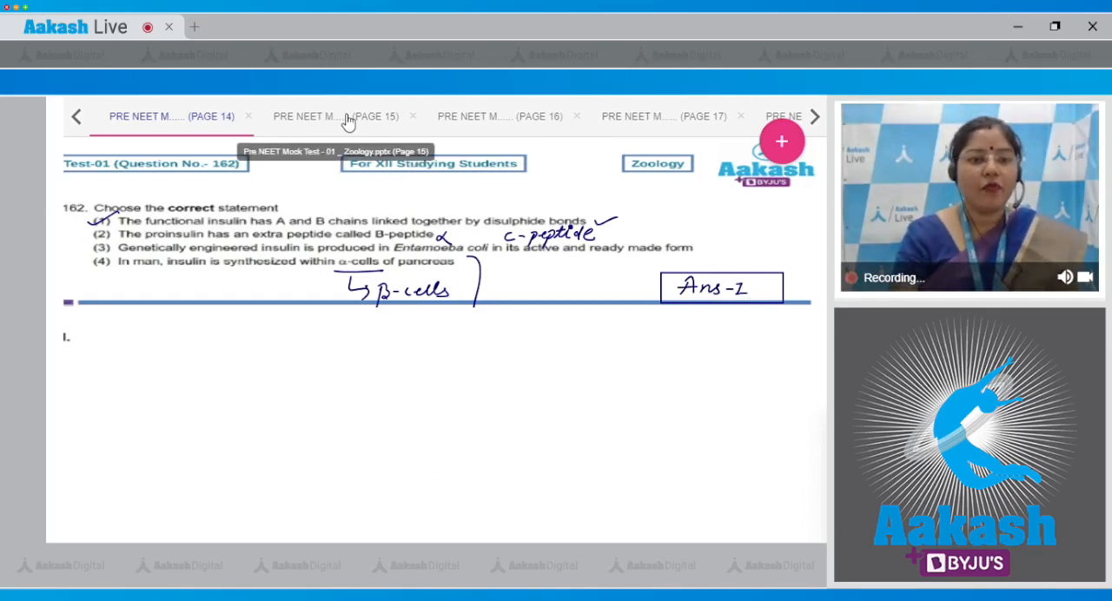
- On page 15, note gluconeogenesis as a glucagon effect for question 163
left_click(337, 116)
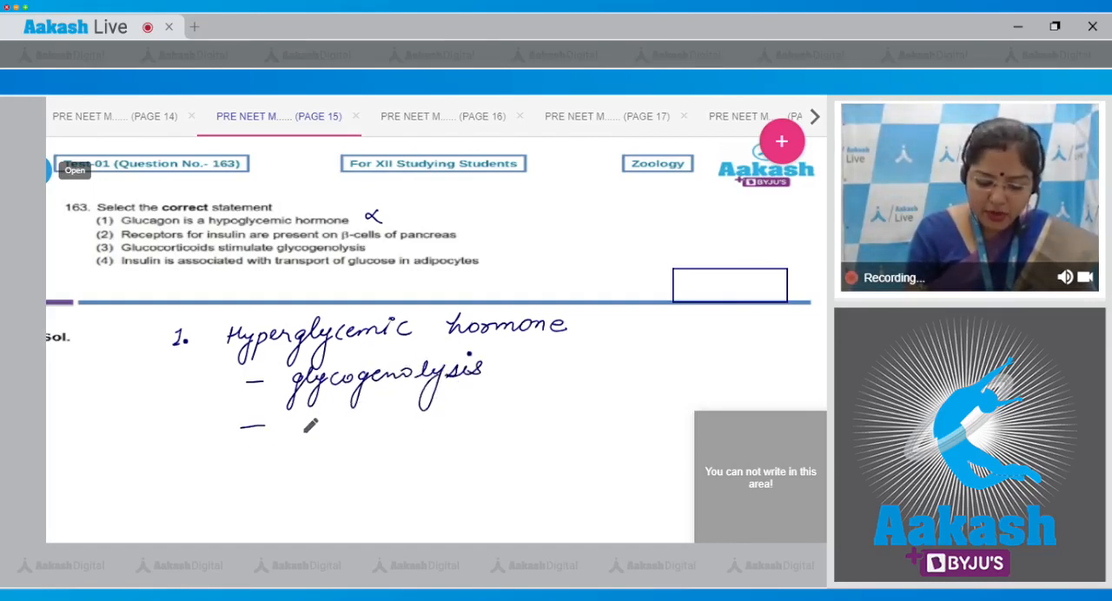
left_click_drag(287, 426, 365, 430)
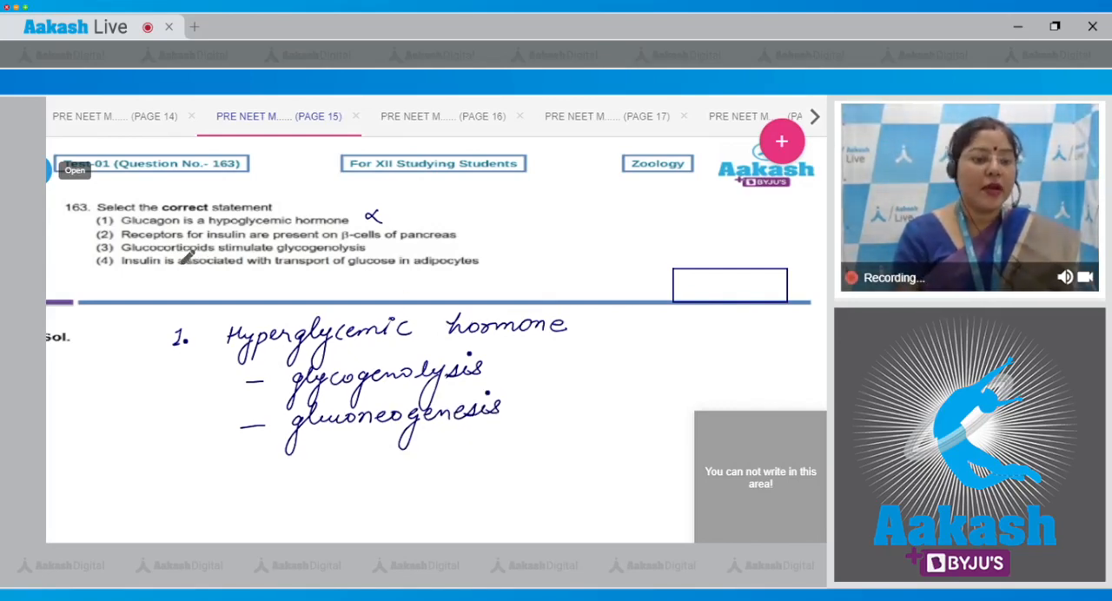
mouse_move(409, 235)
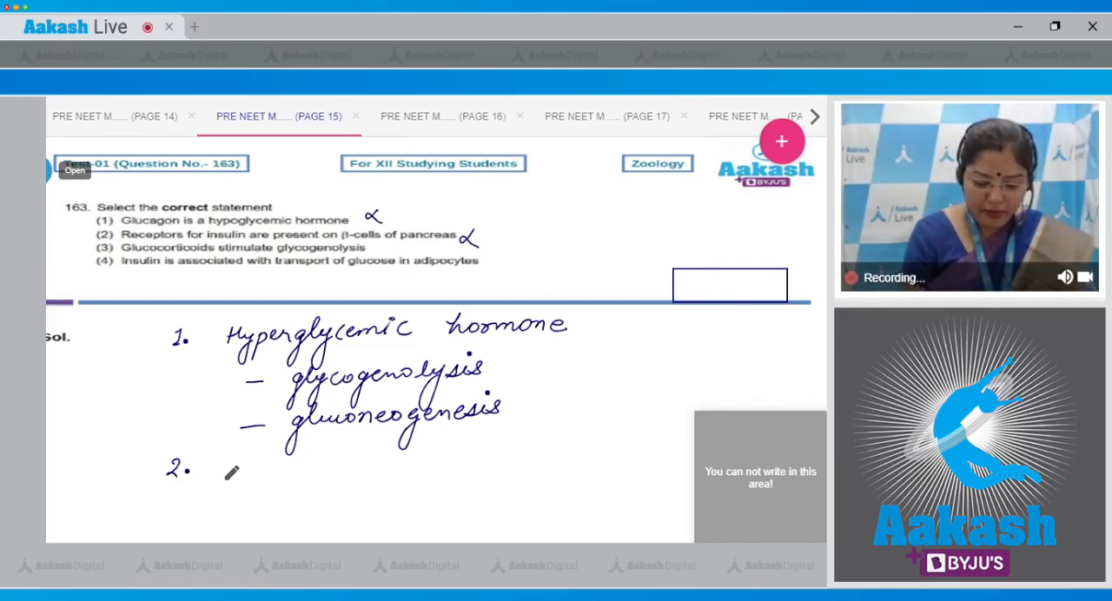
- Write the adipocyte/hepatocyte and gluconeogenesis notes, and box Ans-4 on question 163
type("Adipocyte")
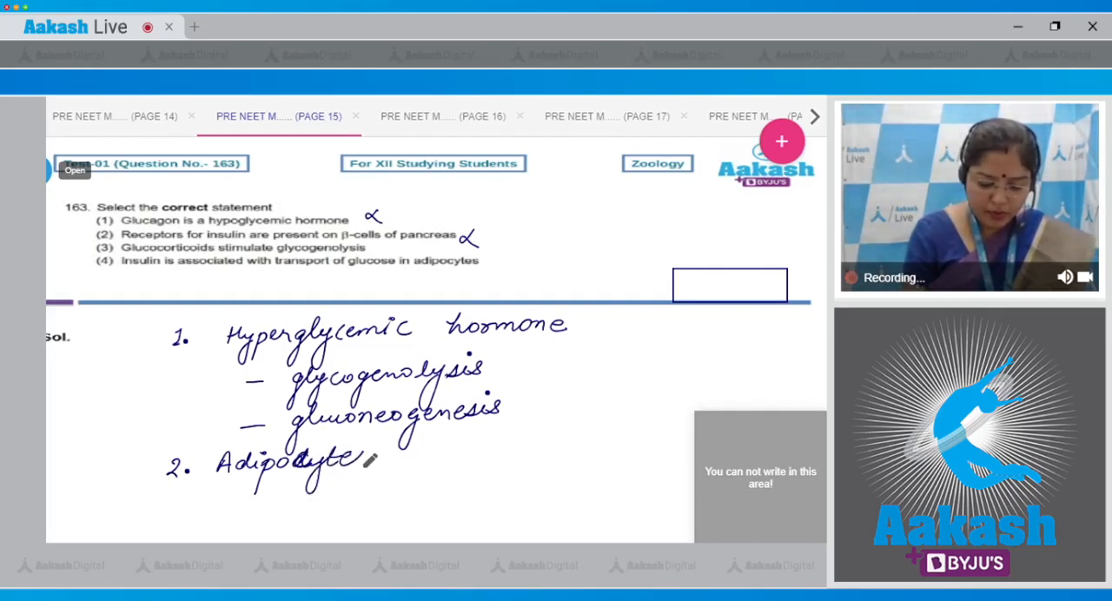
type("s and hepatocytes")
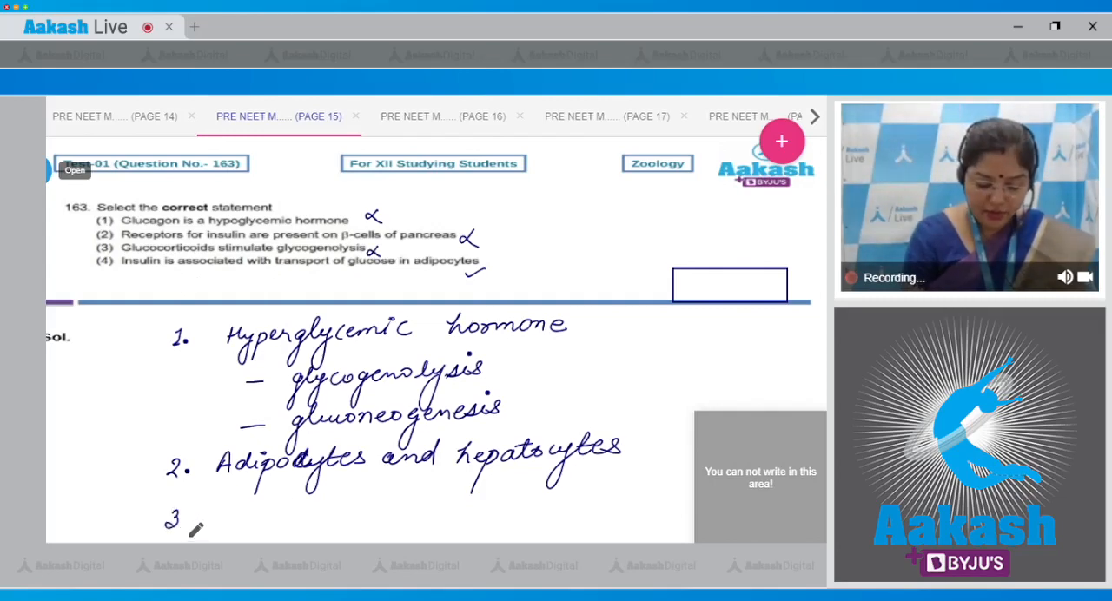
type("Gluconeogenesis")
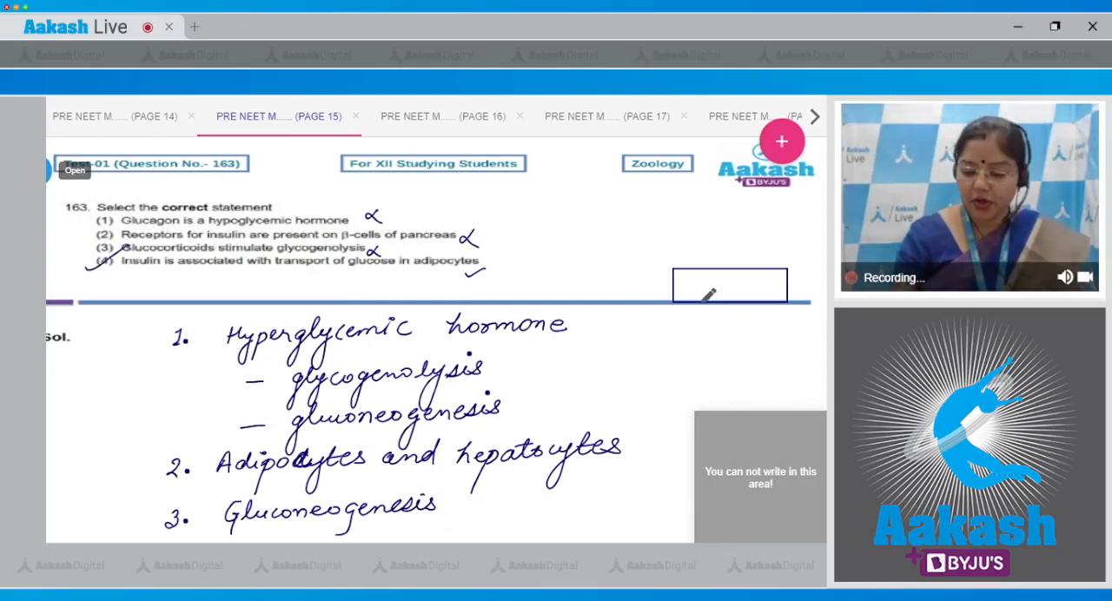
type("Ans-4")
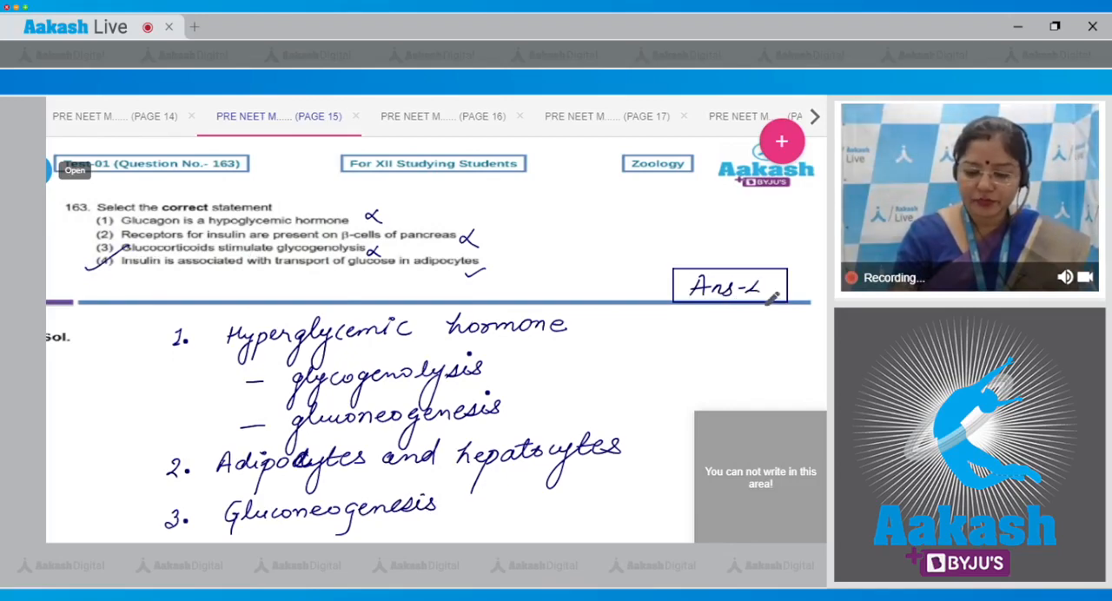
left_click(443, 116)
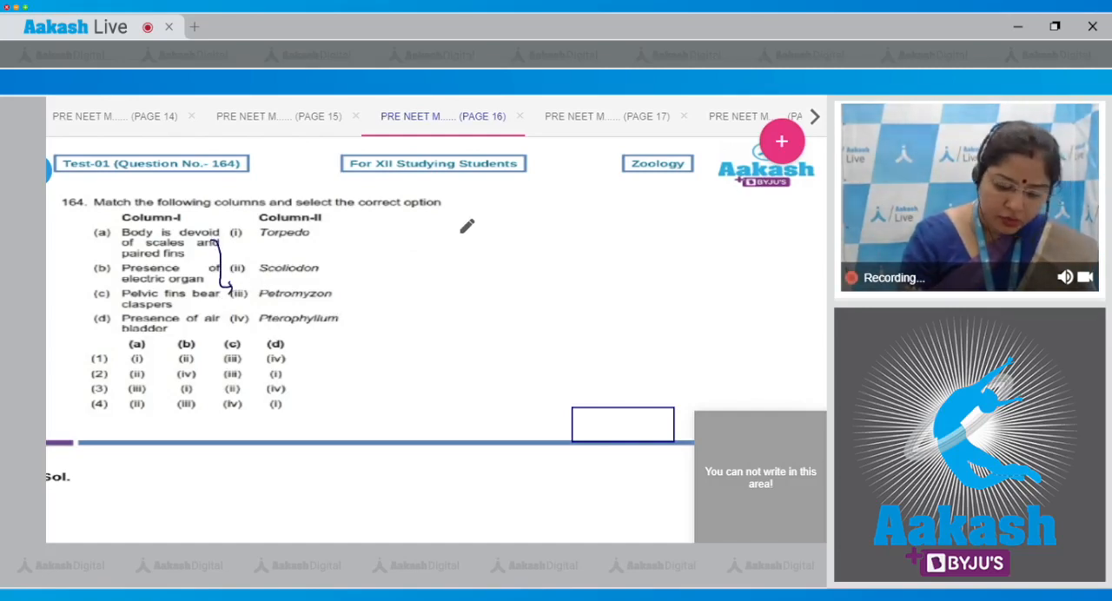
- Match question 164 columns with handwritten links: a-iii, electric organ to Torpedo
left_click_drag(452, 222, 508, 221)
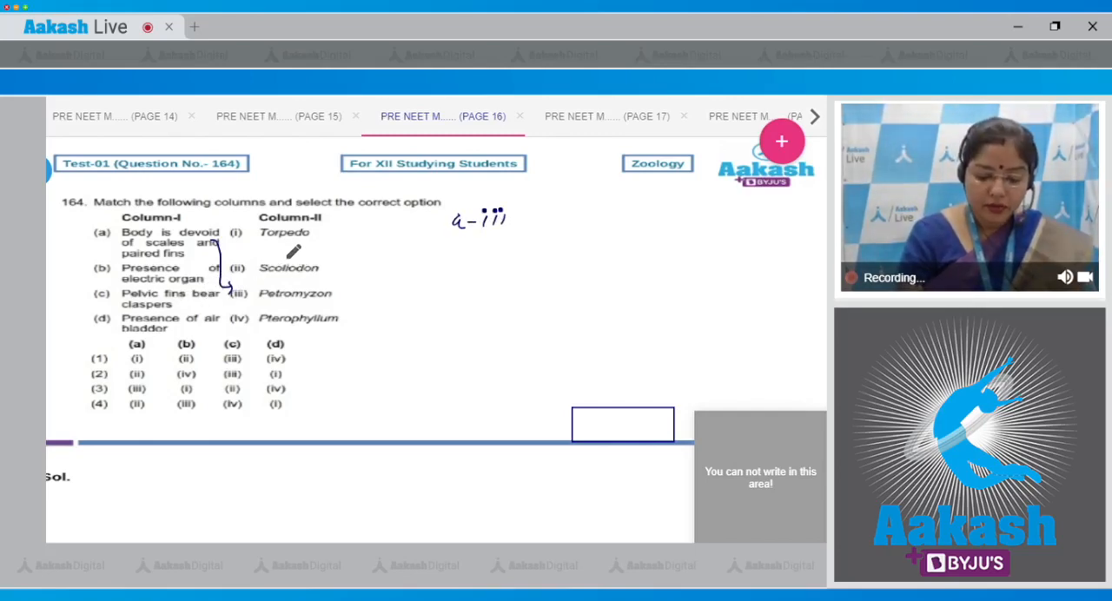
left_click_drag(261, 246, 308, 243)
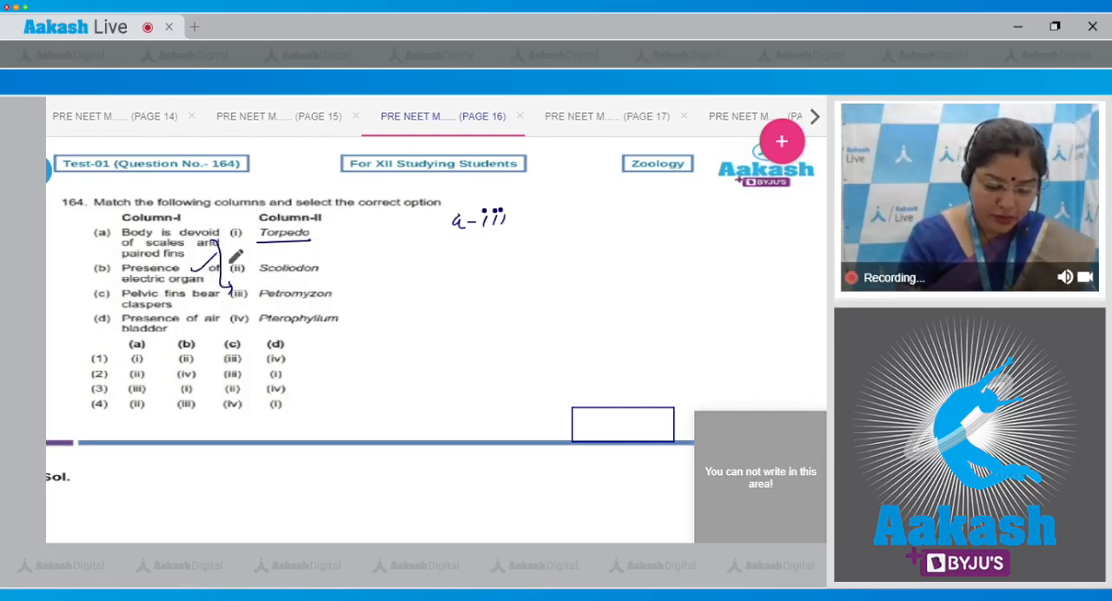
left_click_drag(447, 247, 495, 260)
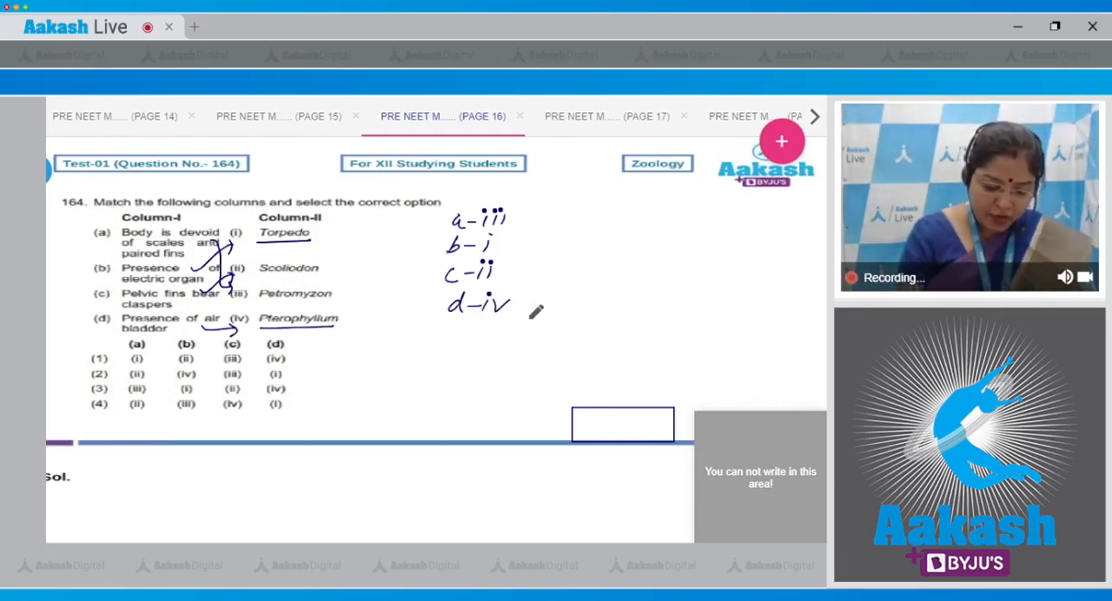
mouse_move(209, 410)
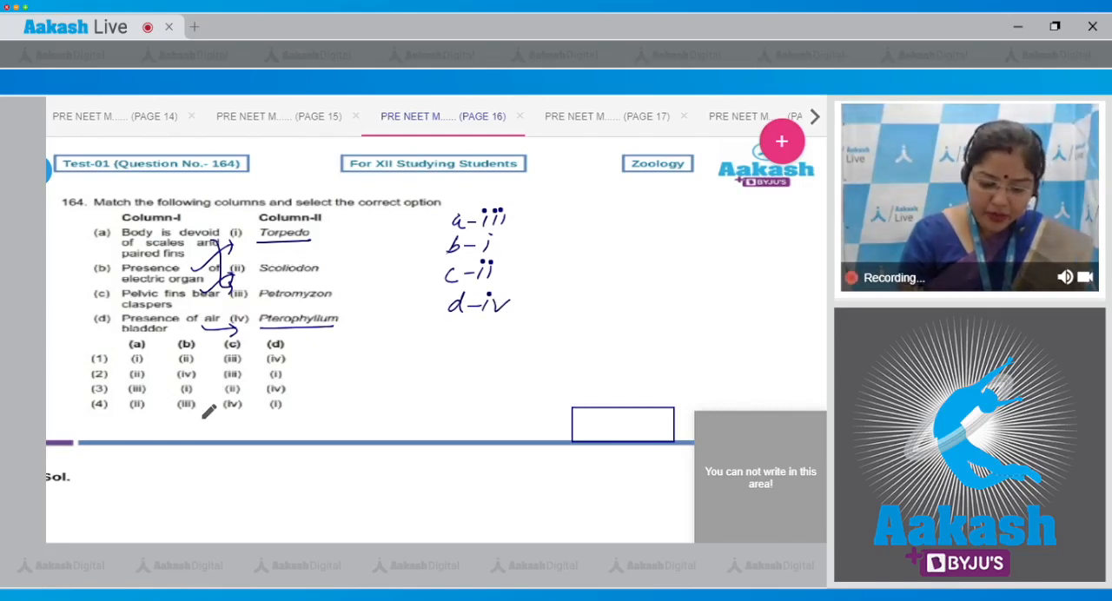
mouse_move(293, 408)
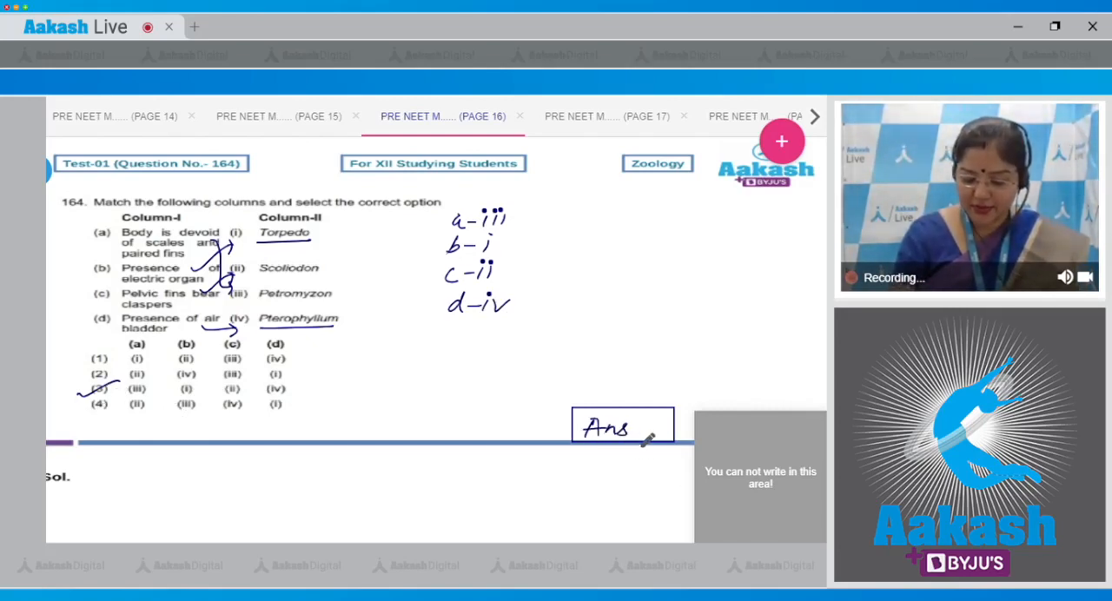
left_click(606, 116)
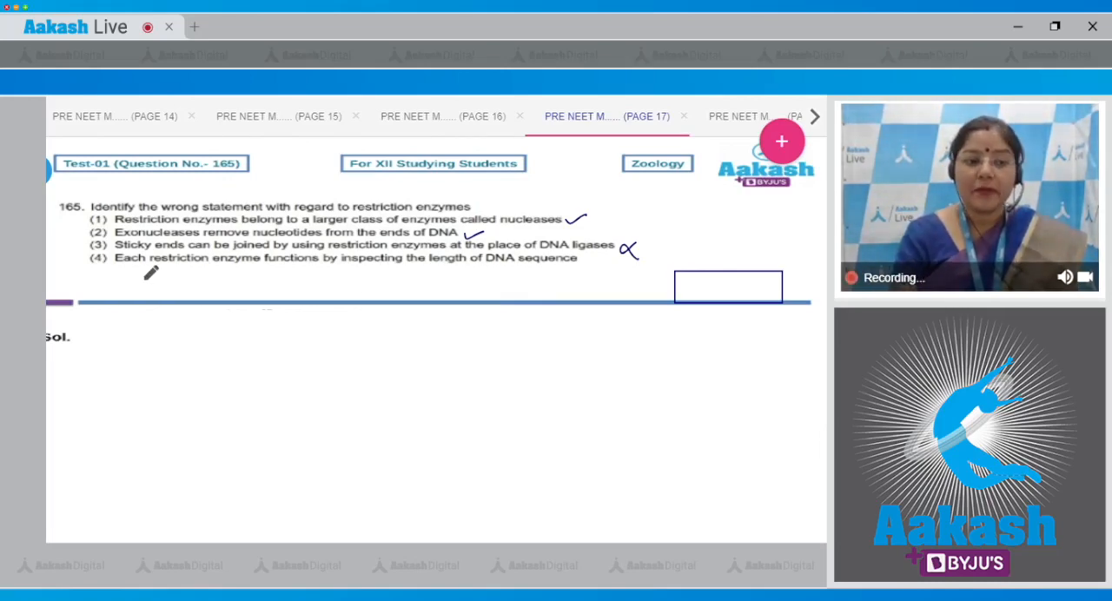
mouse_move(295, 265)
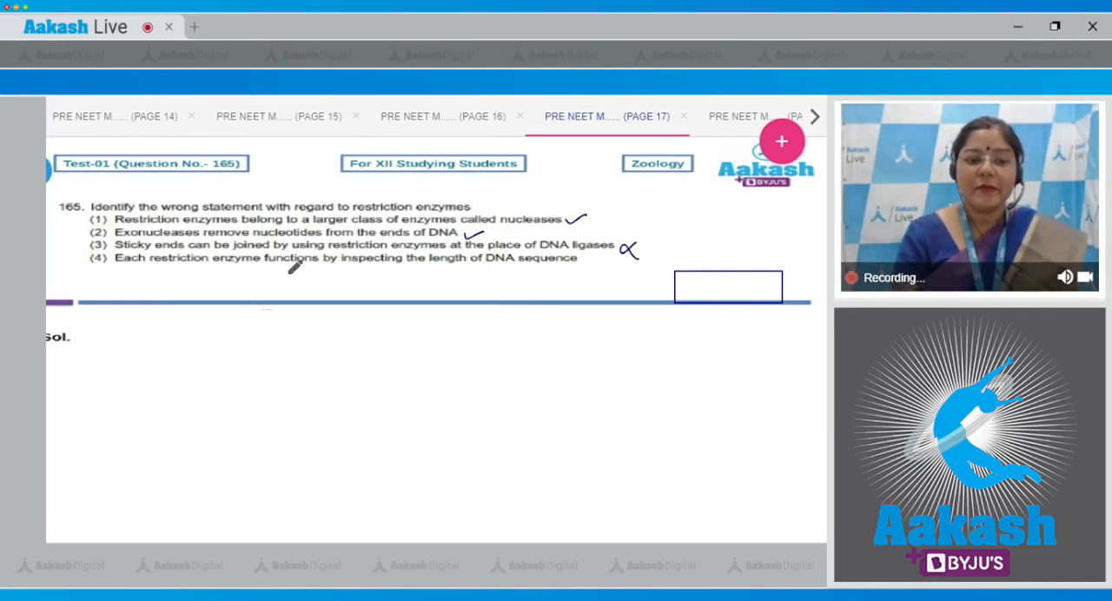